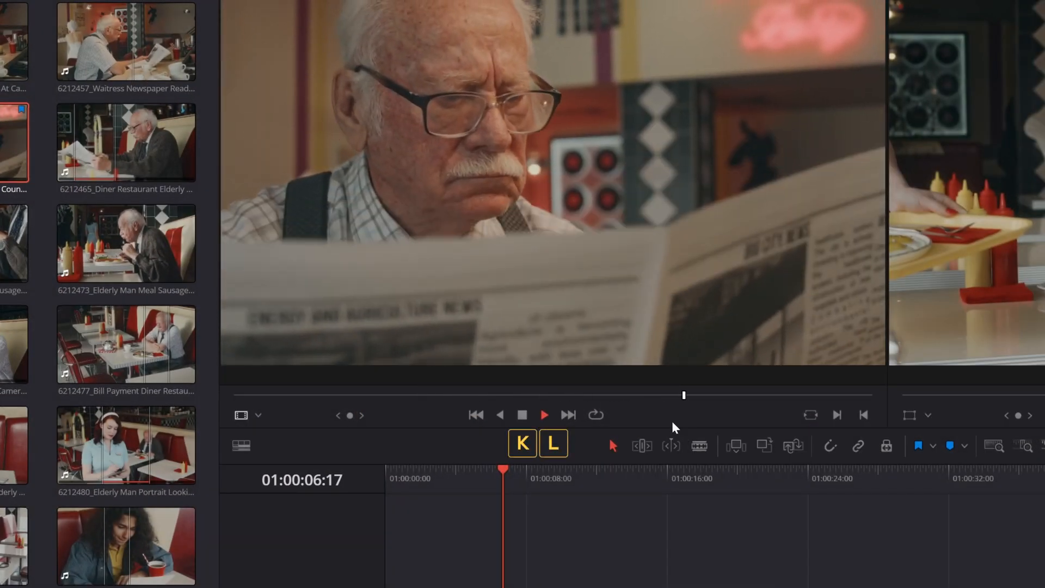
Mark the waitress newspaper clip and insert it at the start of the timeline.
key(j)
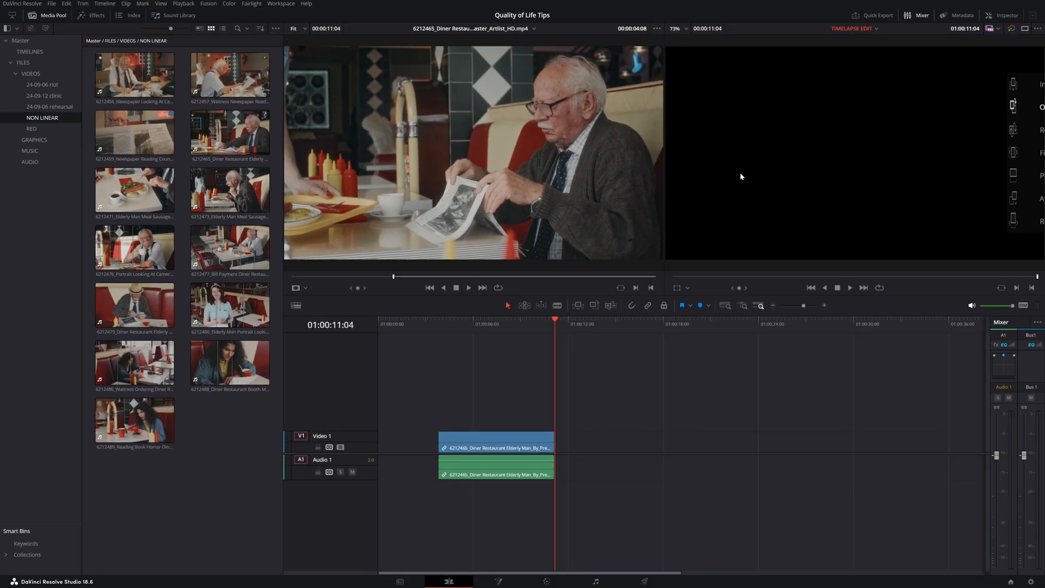
click(567, 323)
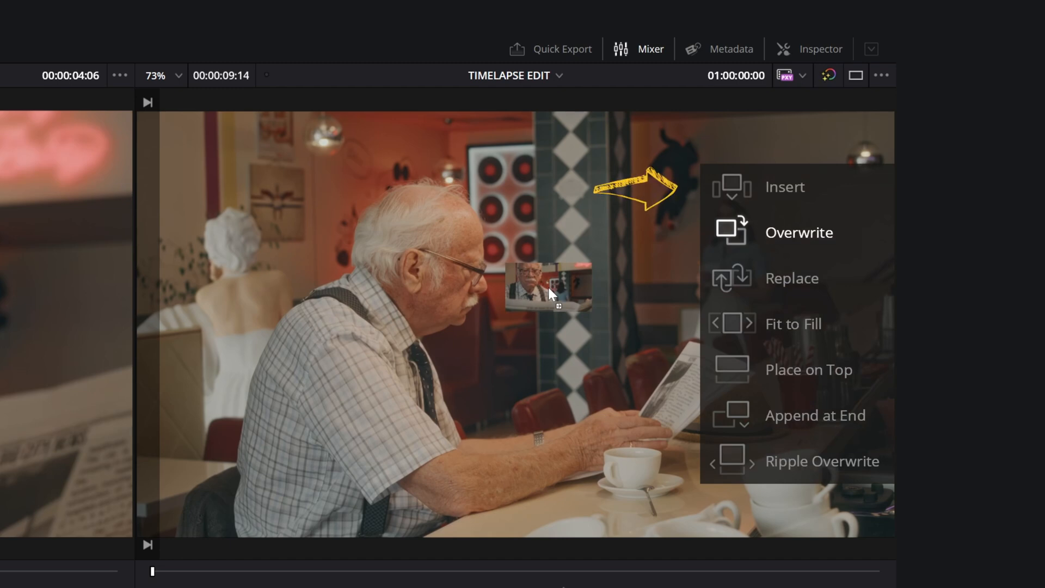
Insert the Newspaper Reading Counter close-up, undo, then overwrite it at the playhead.
click(798, 231)
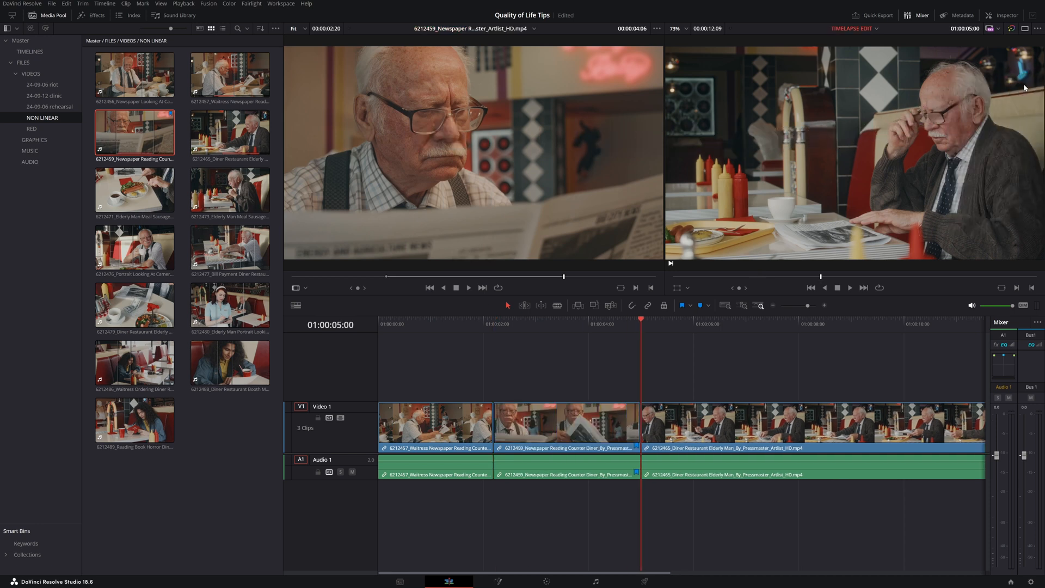
click(496, 324)
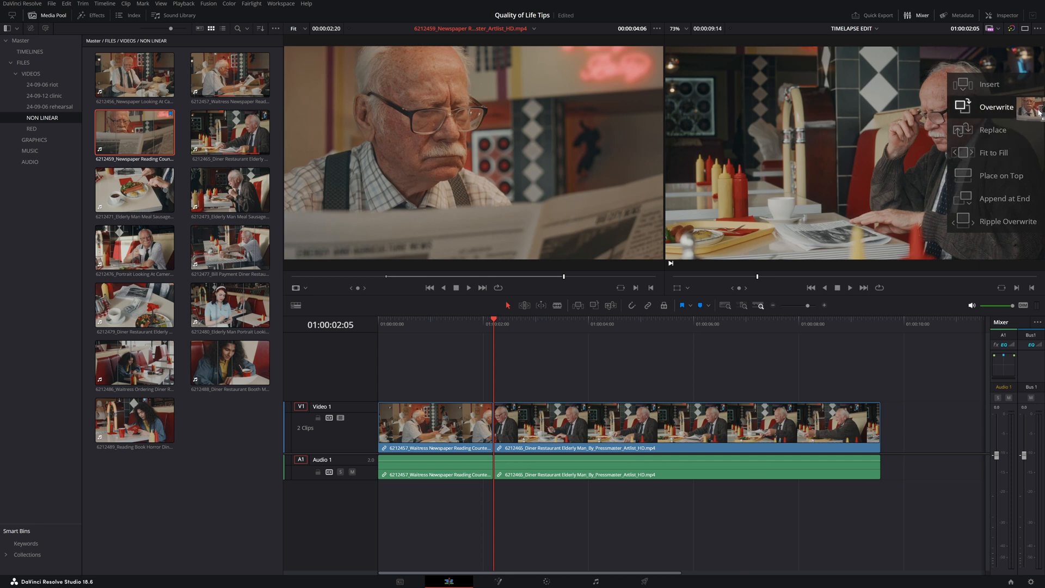
click(996, 107)
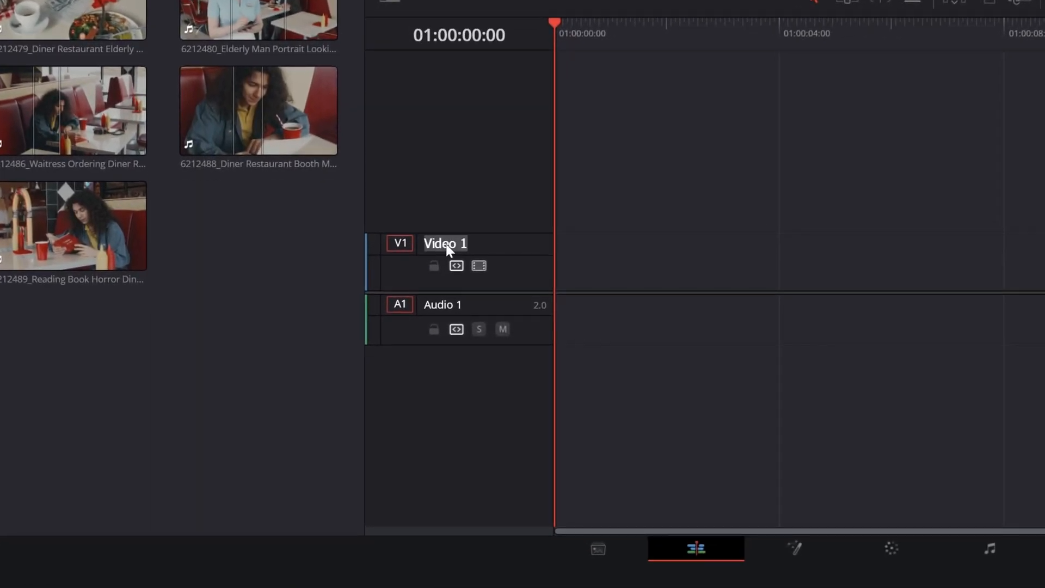
Rename the Video 1 track to 'A ROLL'.
text(A ROLL)
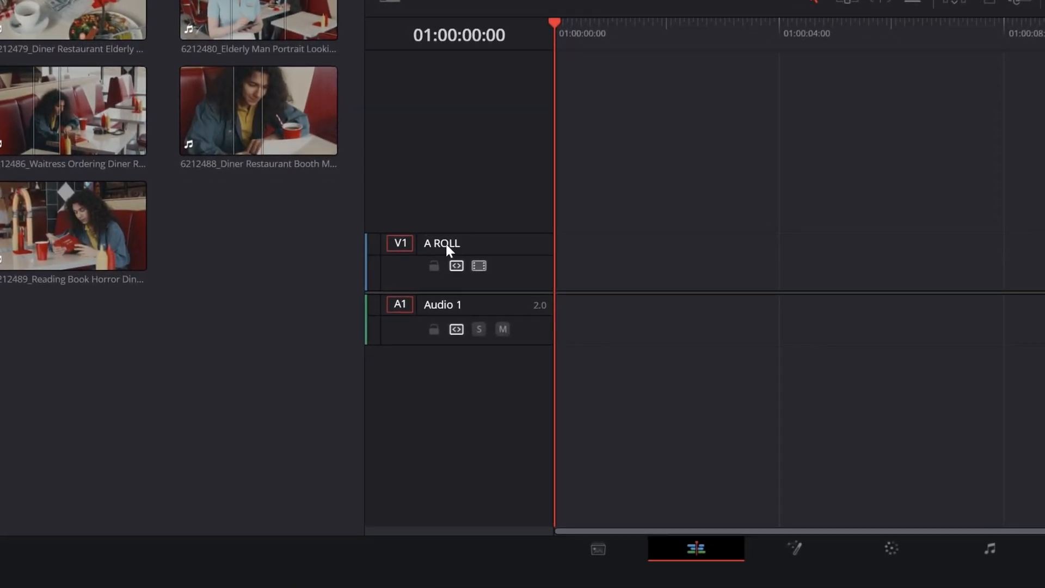
text(A ROLL)
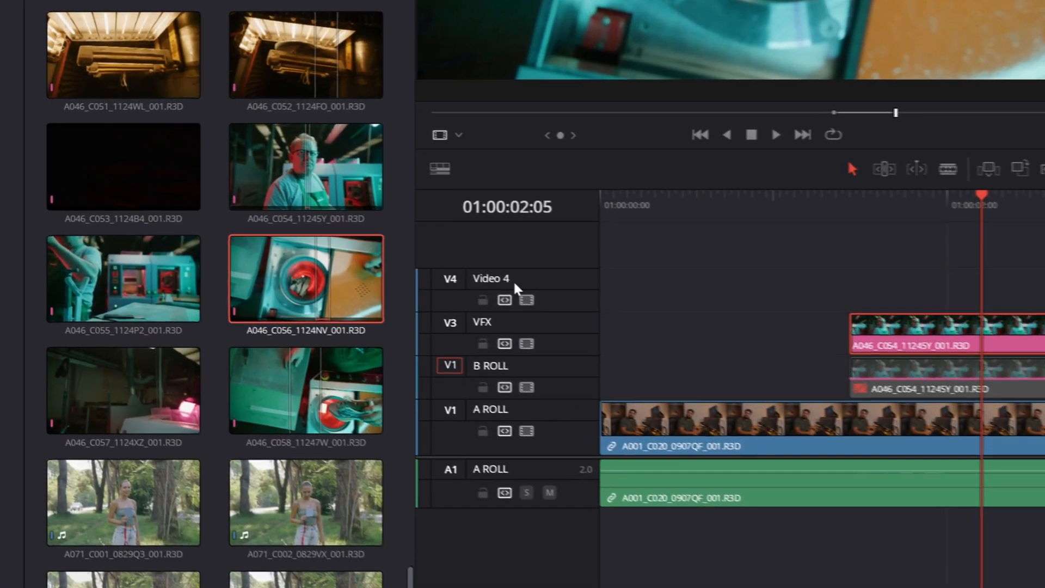
Rename the Video 4 track to 'GRAPHICS'.
text(GRAPHICS)
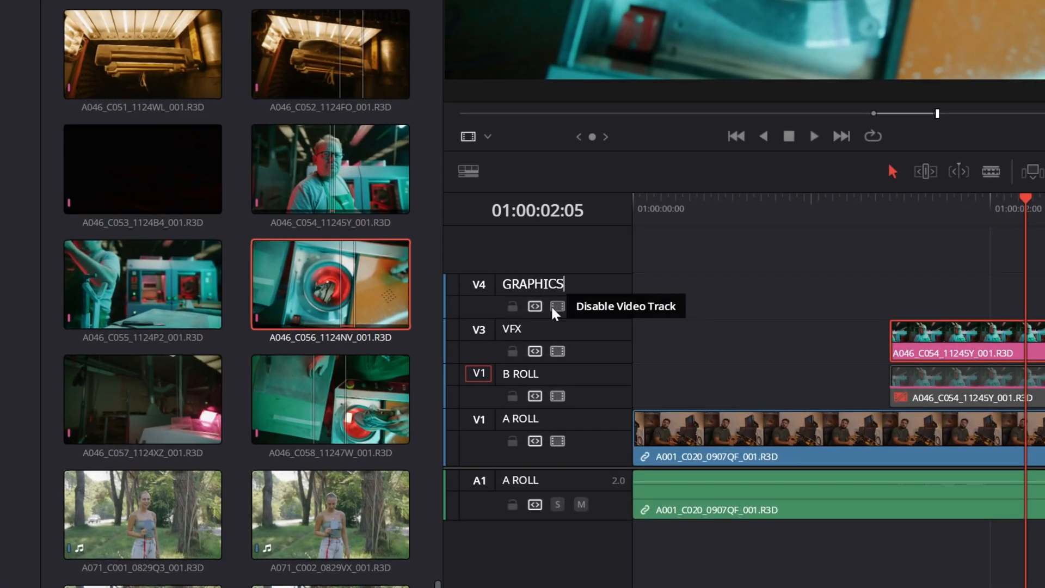